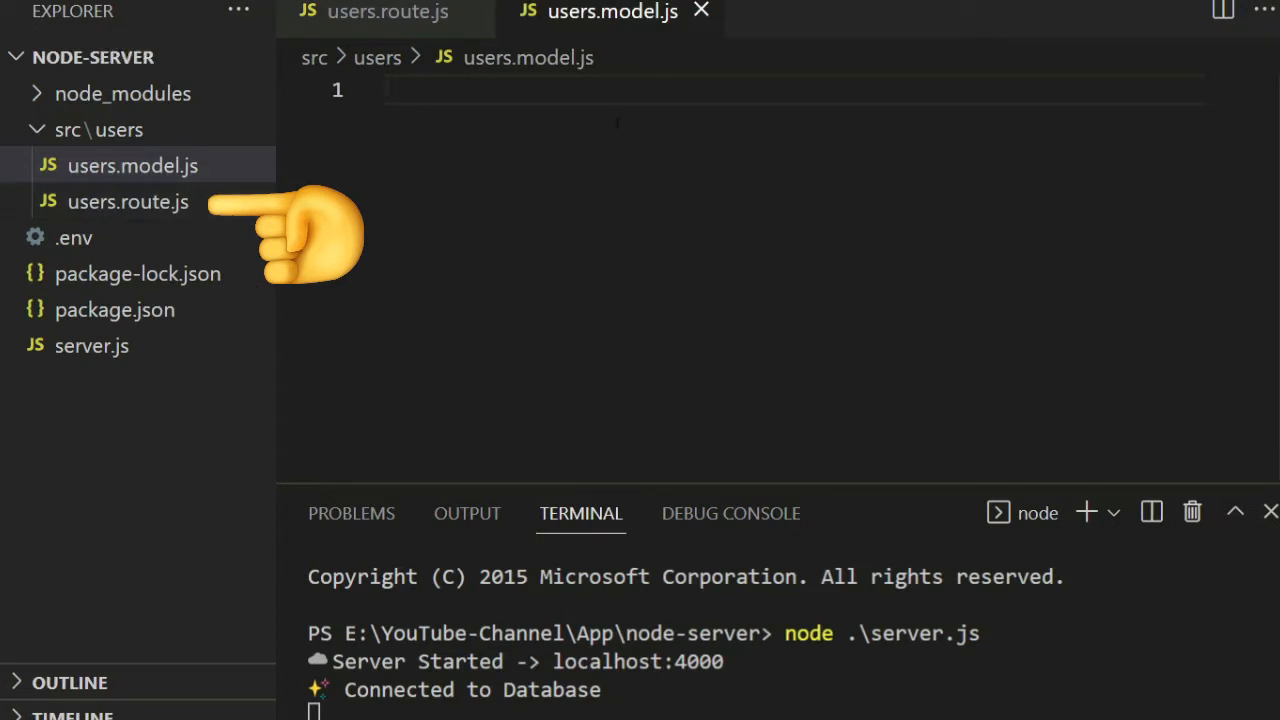
Write users.model.js: require mongoose, define userSchema, and export mongoose.model('Users', userSchema).
type("const mongoose = require('mongoose')")
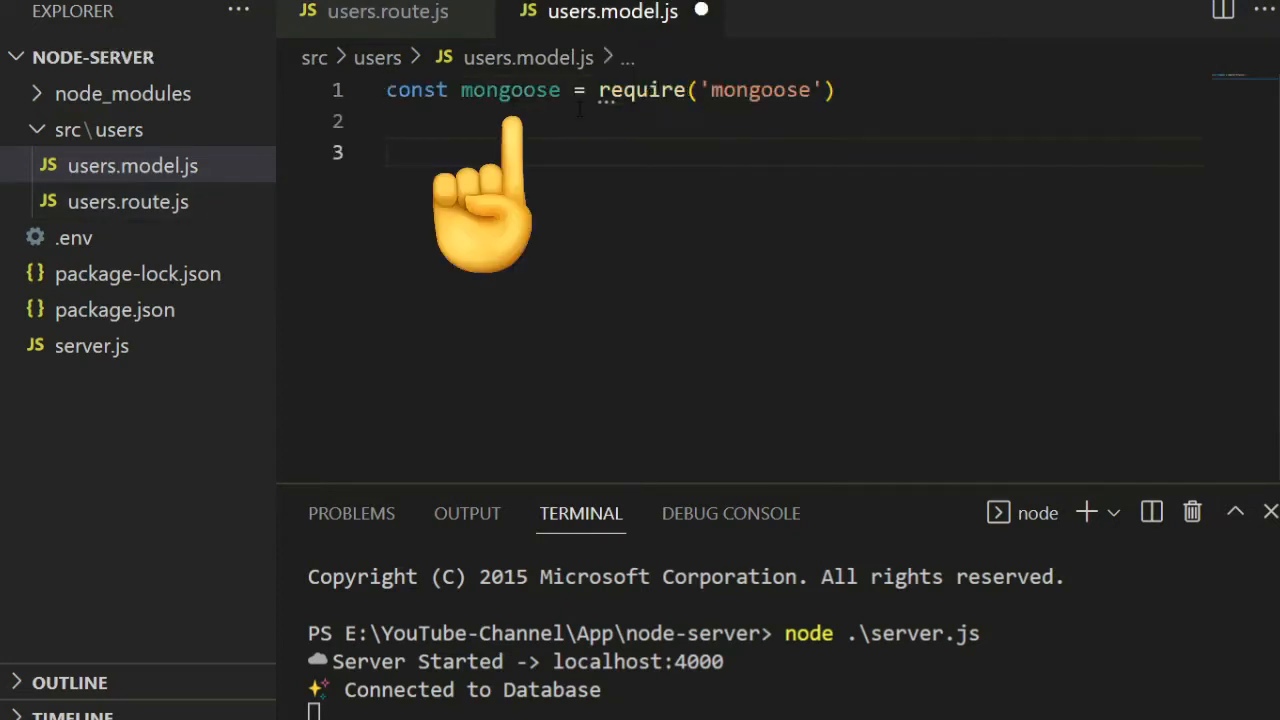
type("module.exports =")
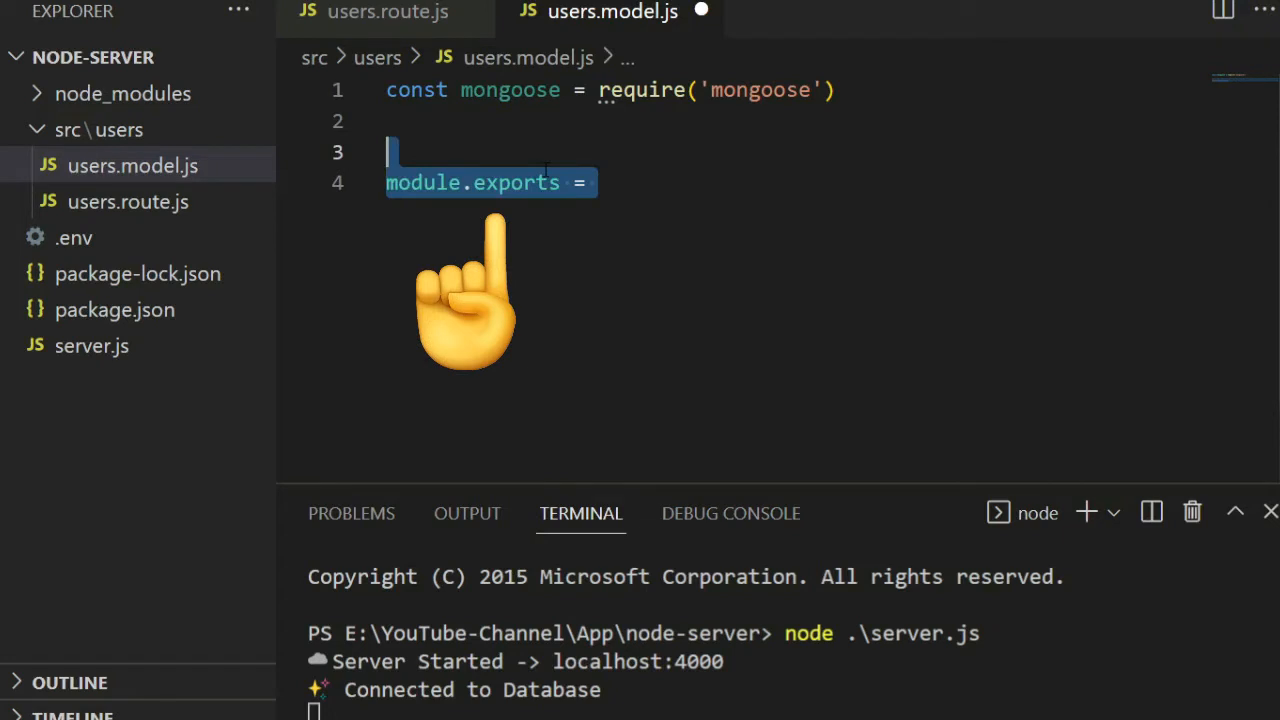
type("mongoose.model")
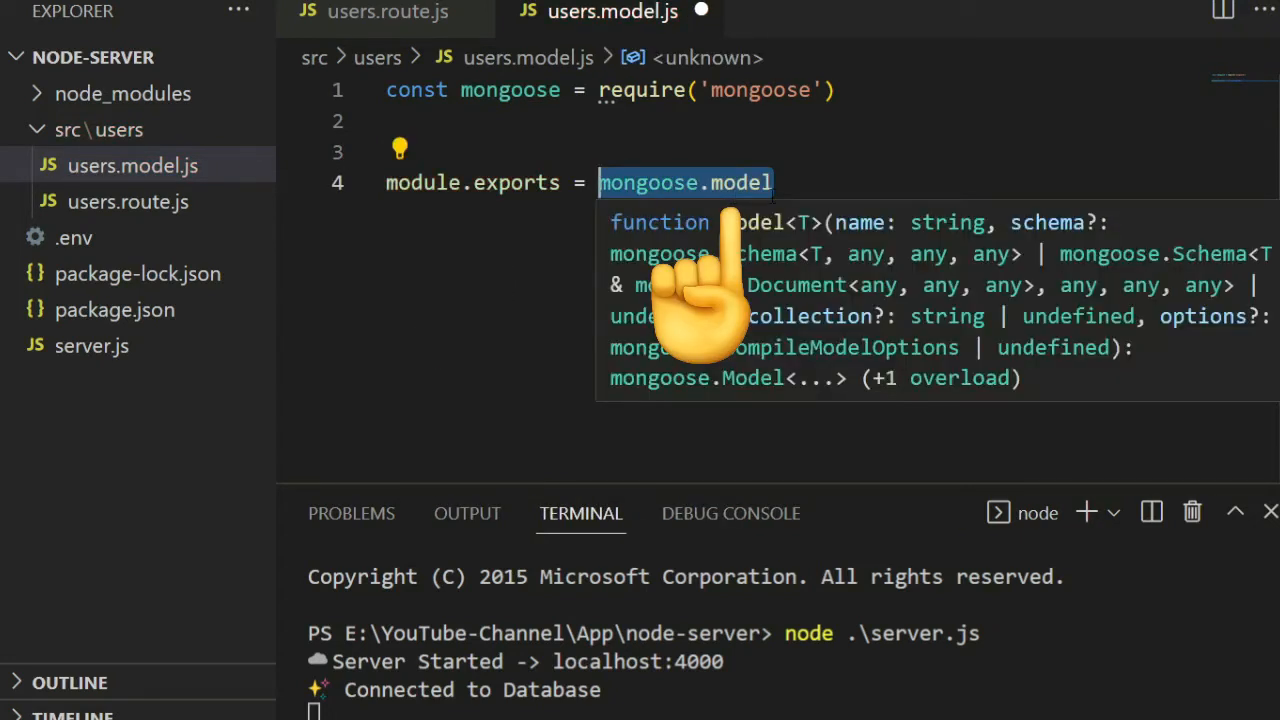
type("('Users', userSchema)")
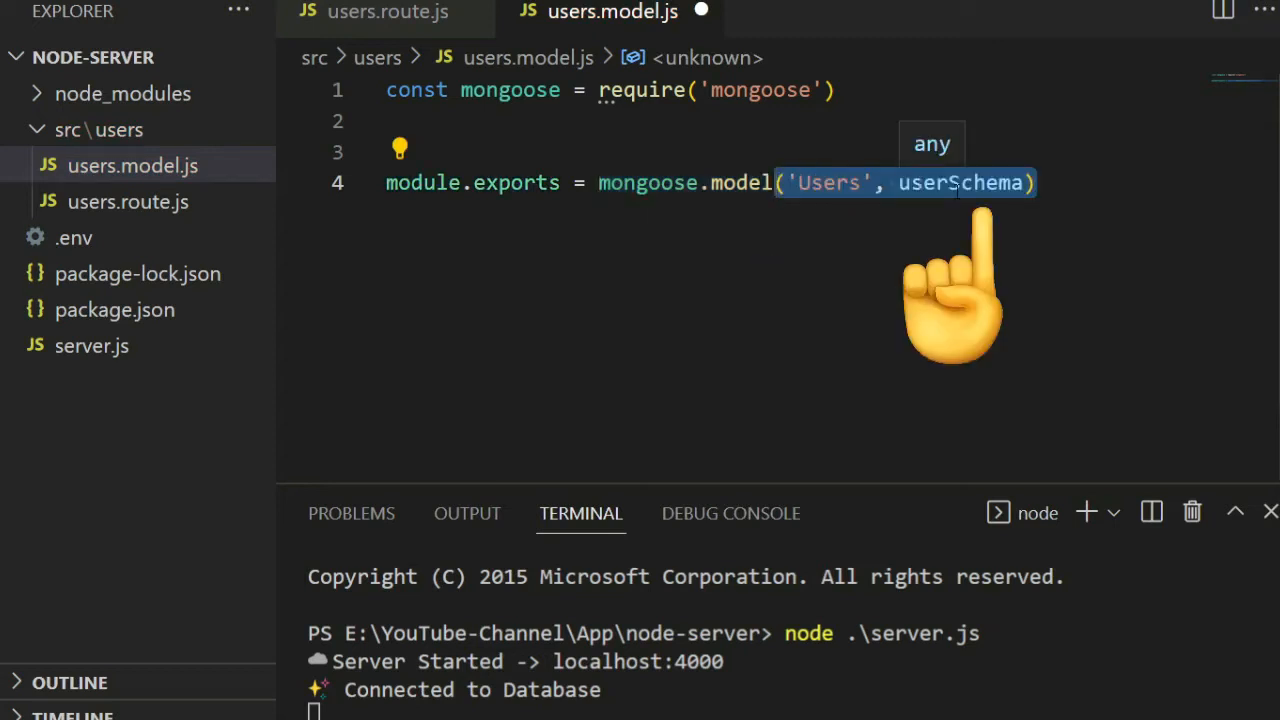
type("const userSchema = new")
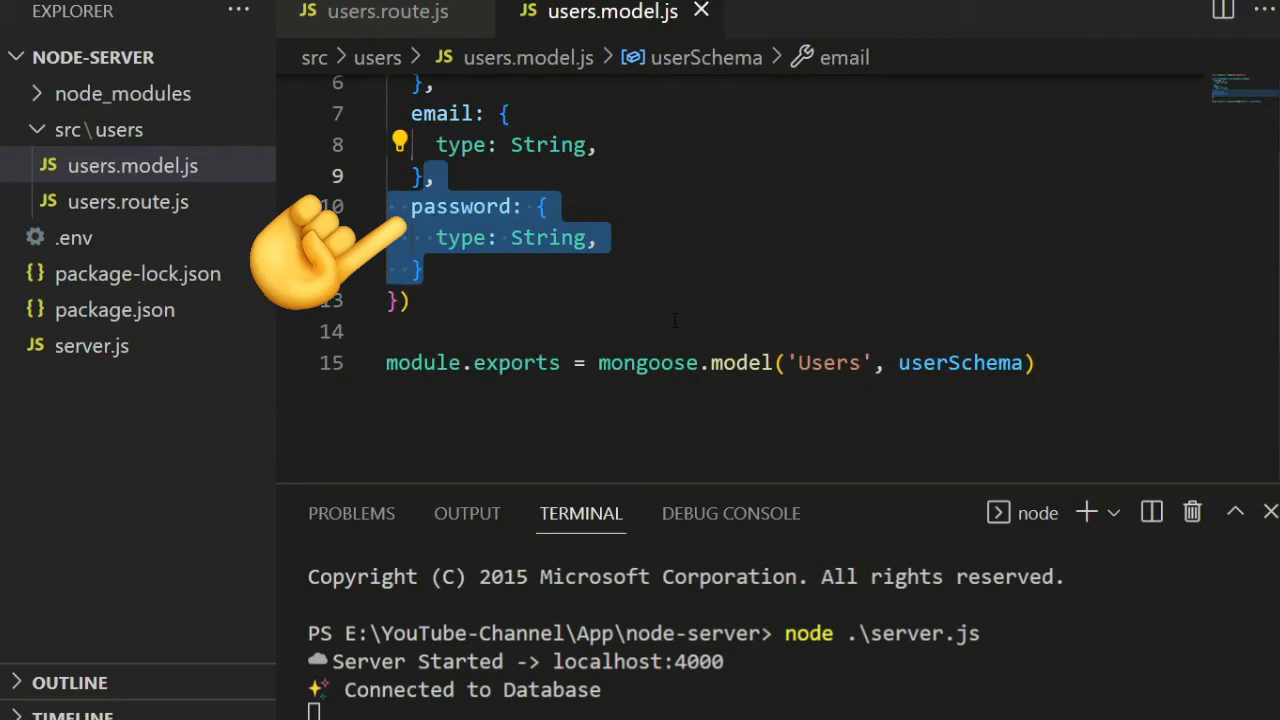
In users.route.js, require './users.model' as User and export the Express router.
left_click(388, 12)
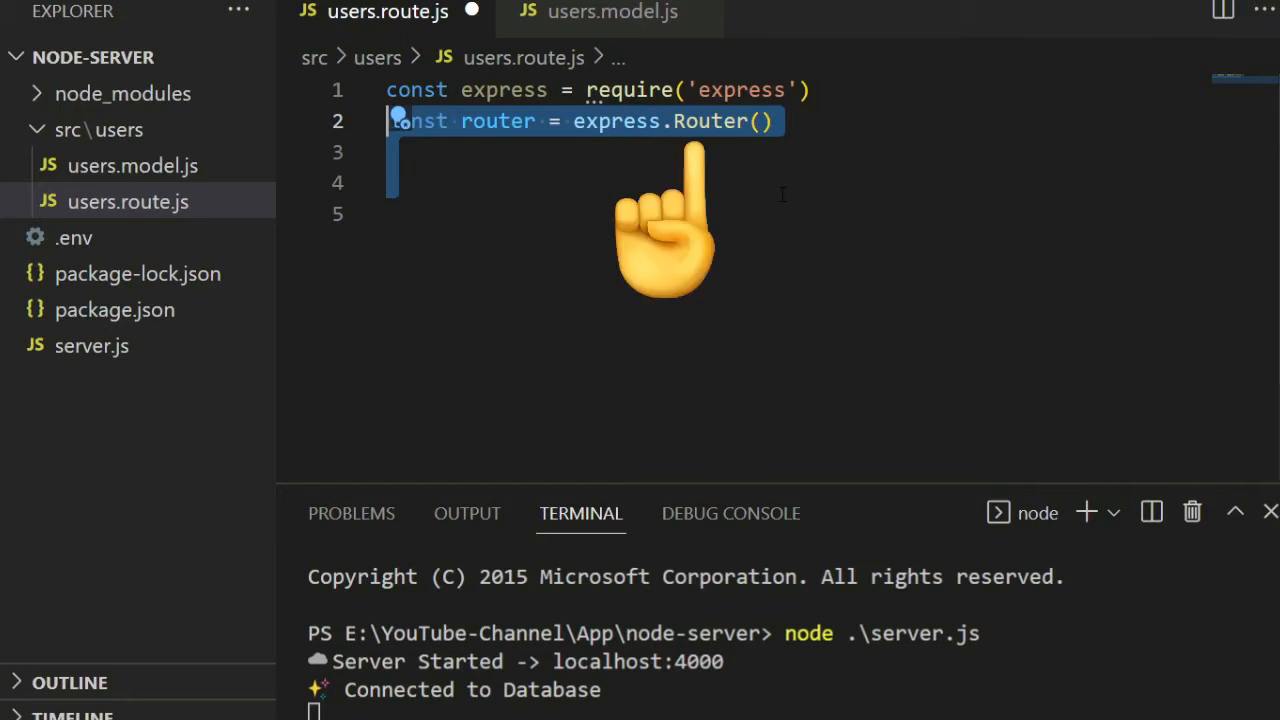
type("module.exports = router")
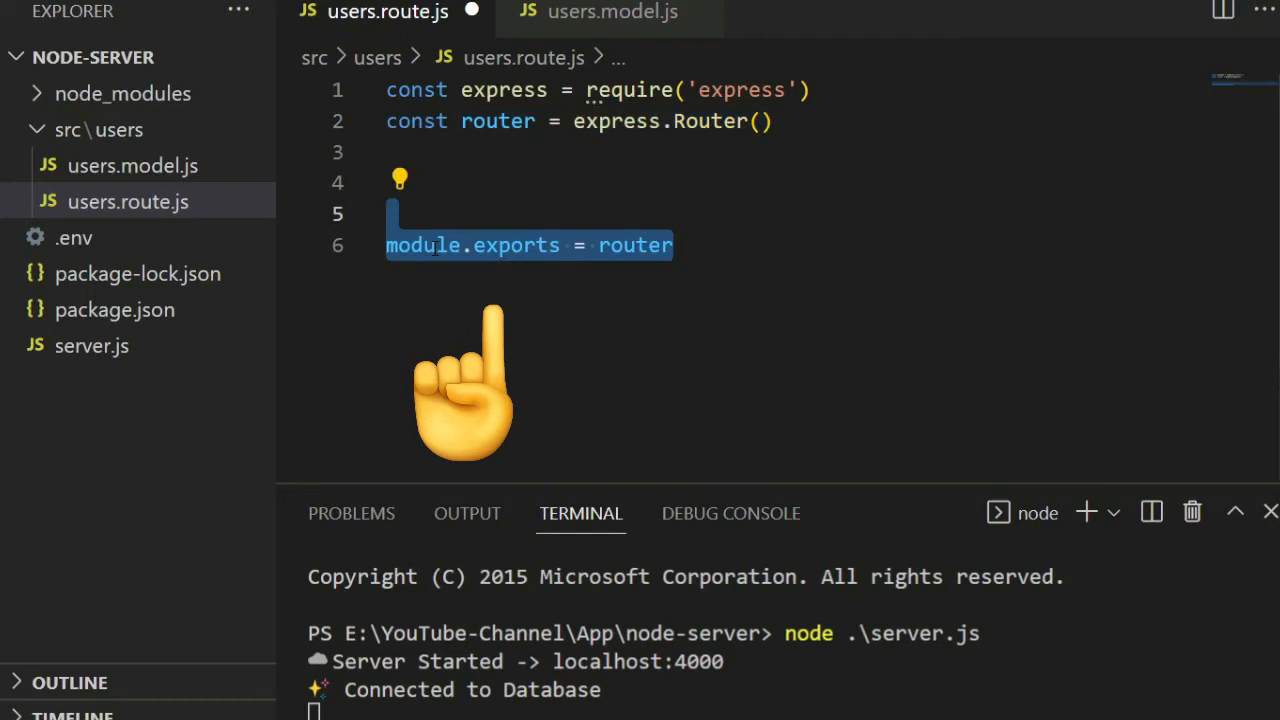
type("const User = require('./users.model')")
type("const users = await User.find()")
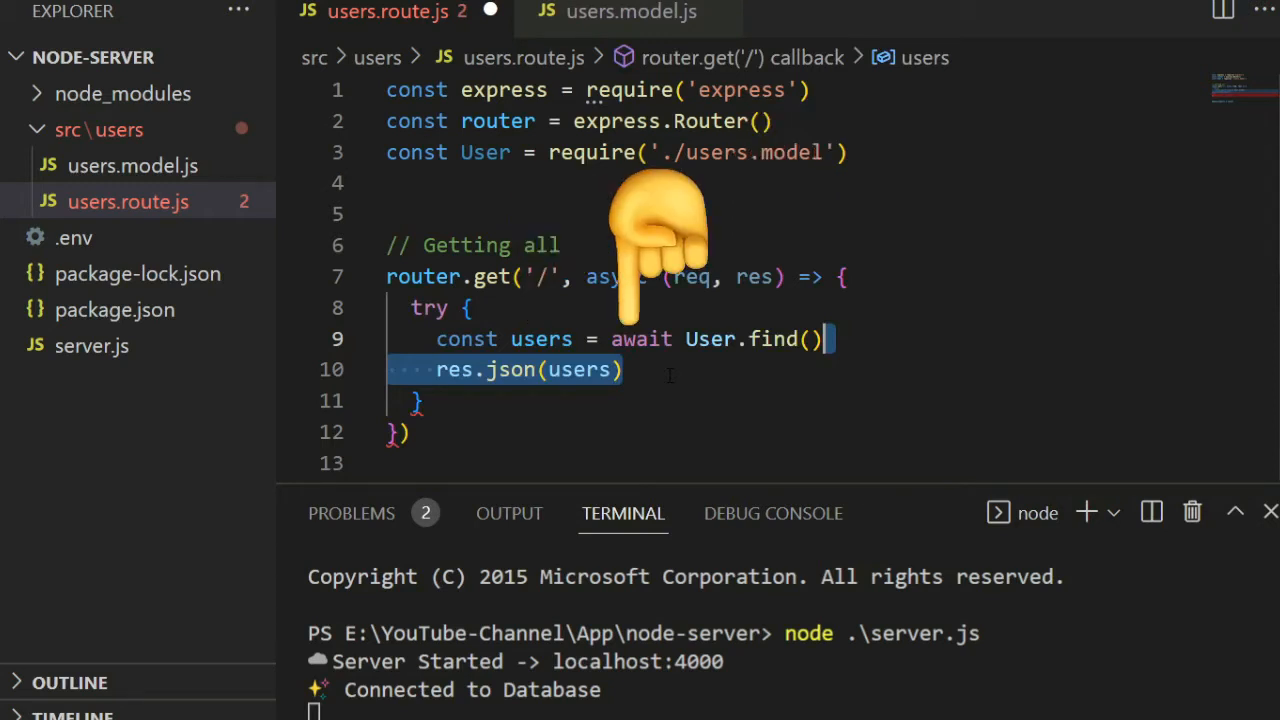
mouse_move(780, 240)
type("res.status(500).json({ message: err.message })")
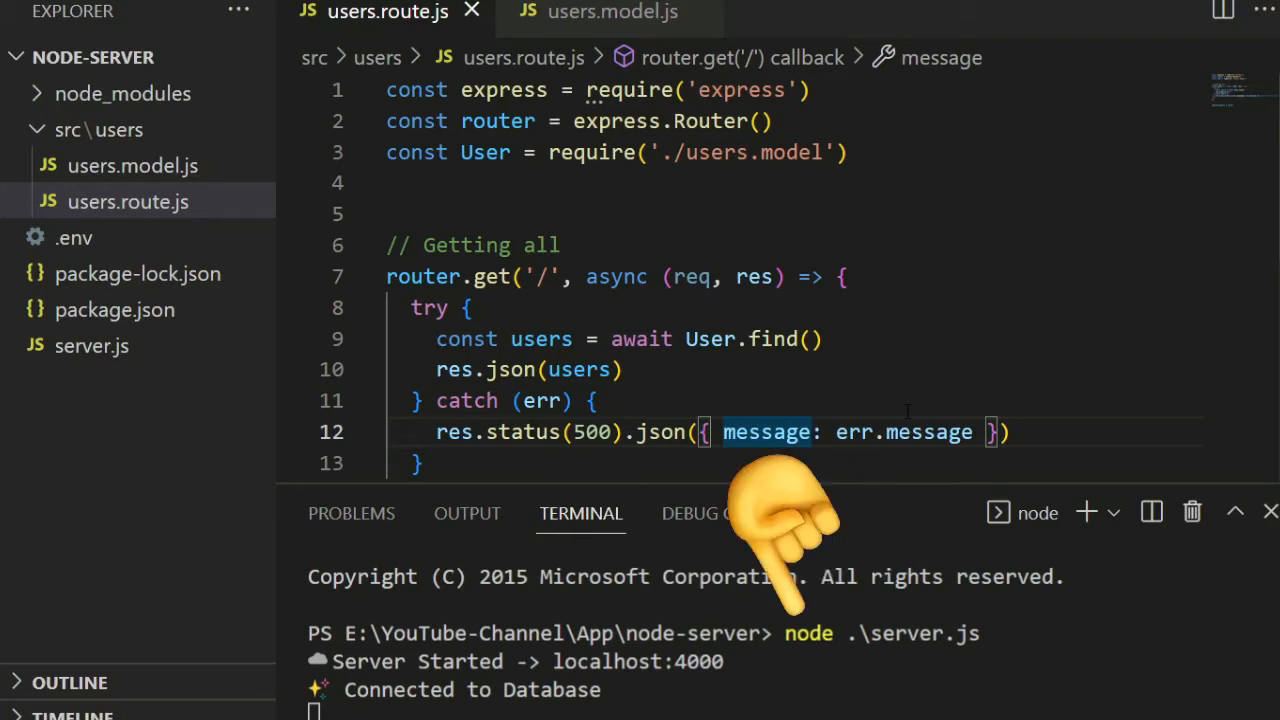
In server.js, mount usersRouter with app.use('/users', usersRouter).
left_click(92, 344)
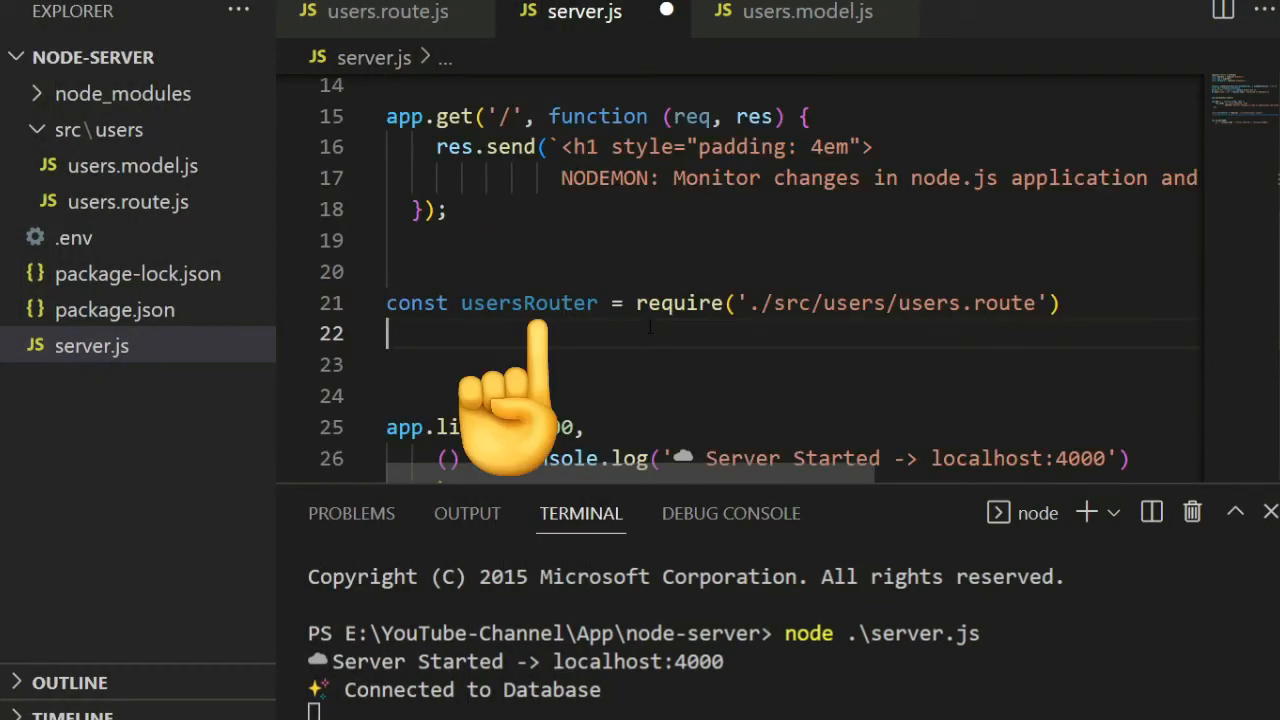
mouse_move(870, 410)
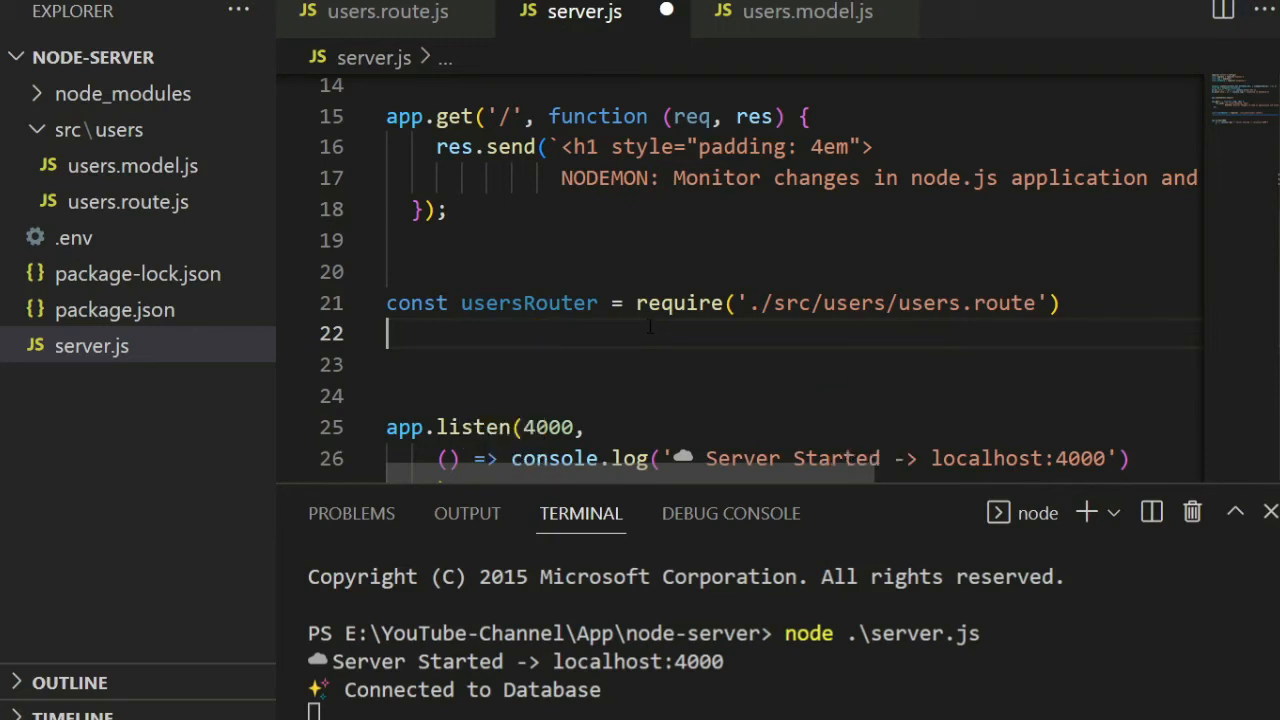
type("app.use('/users', usersRouter)")
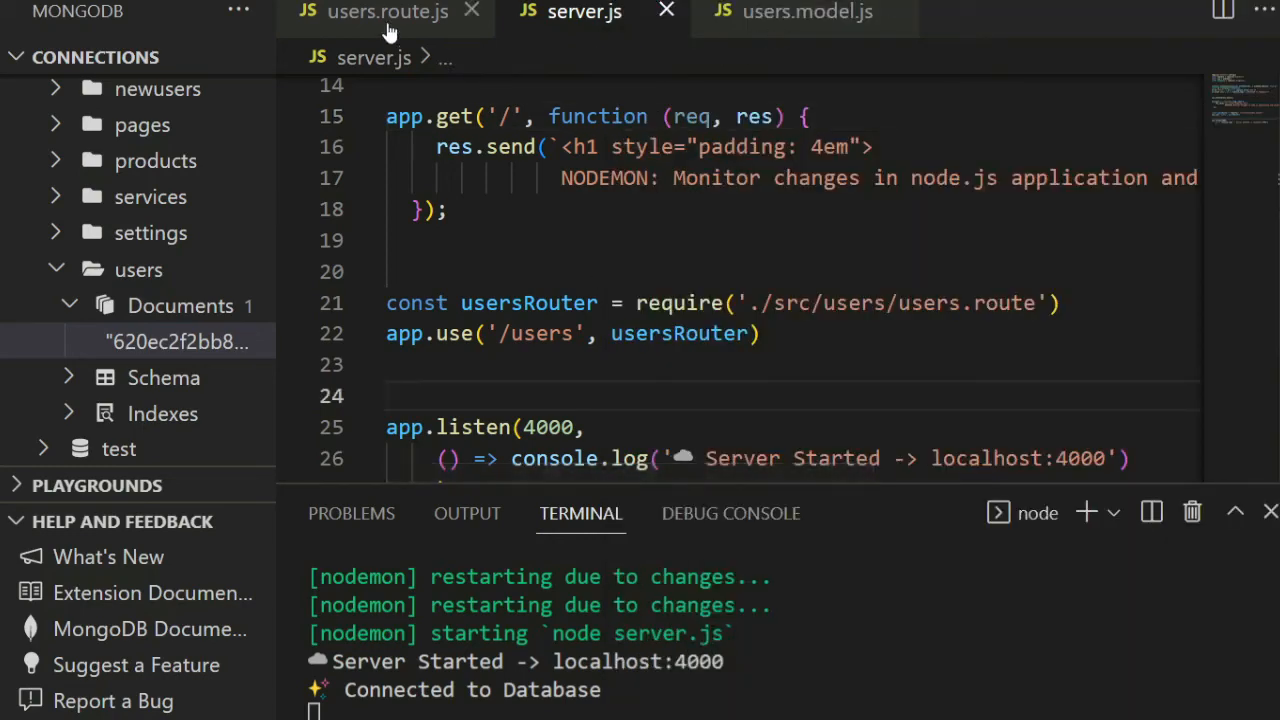
Rename User in User.find() to Something and back, then reload the /users endpoint response.
left_click(388, 12)
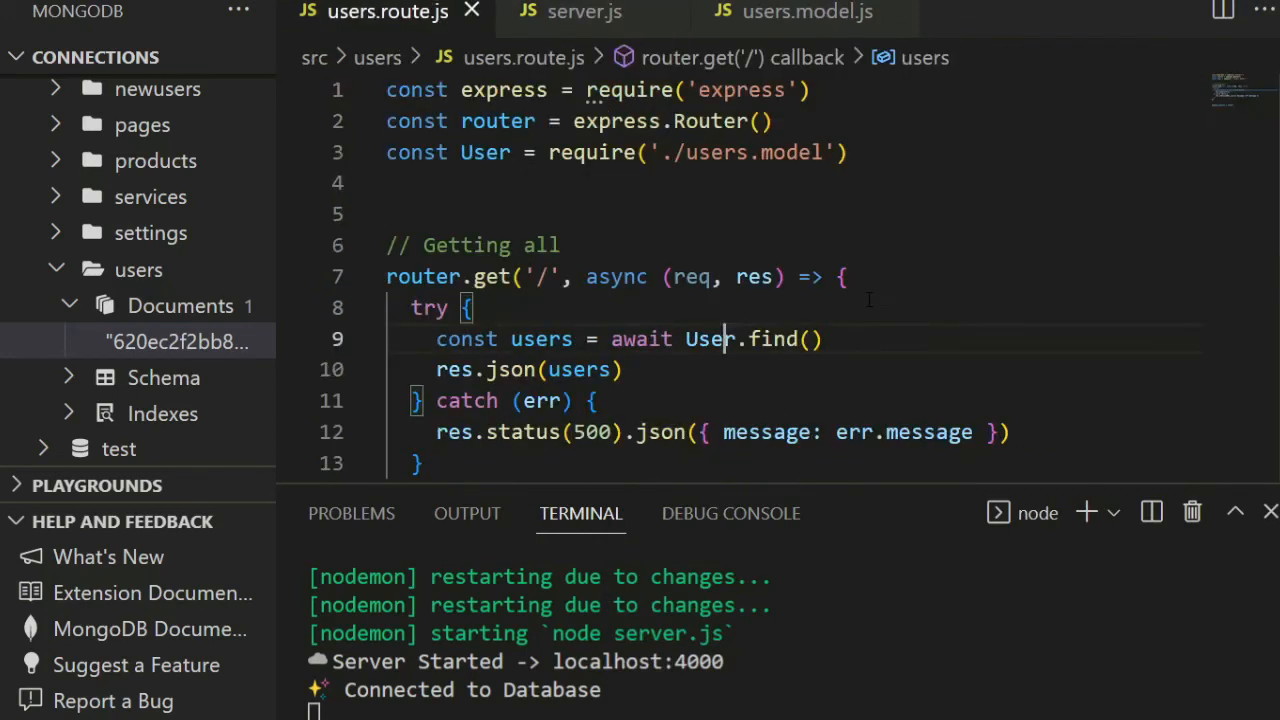
double_click(708, 340)
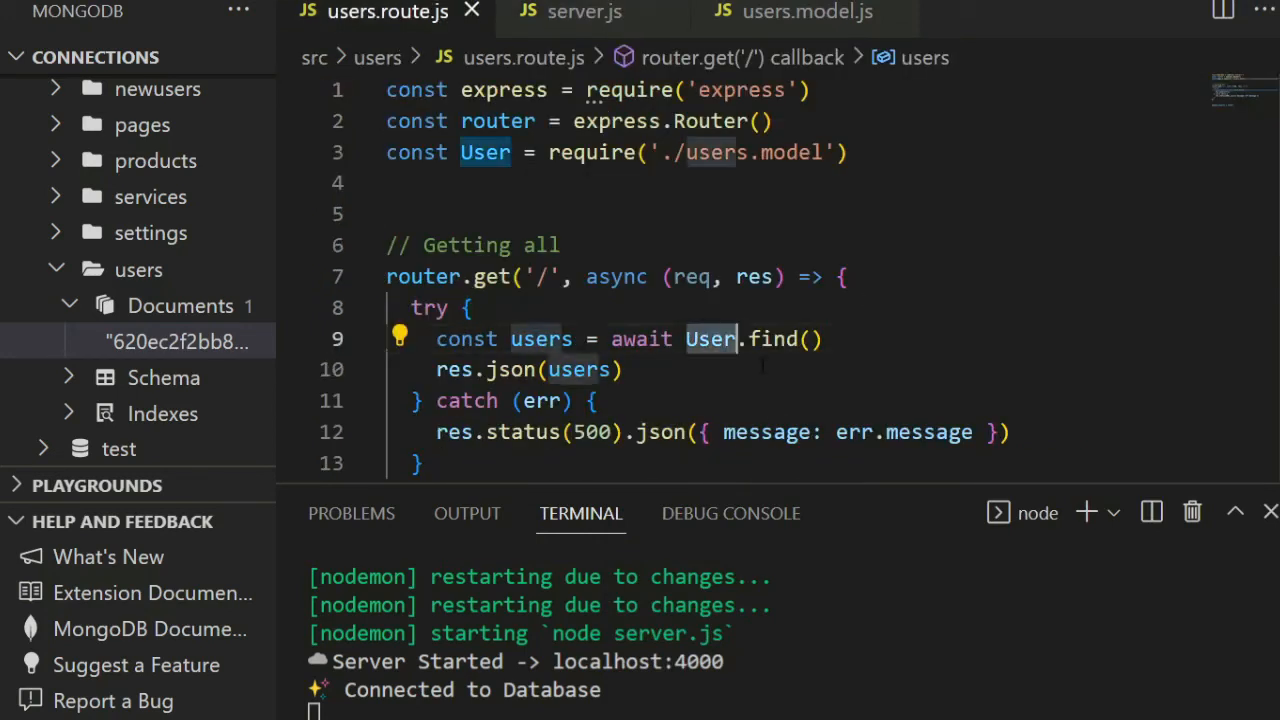
type("Somet")
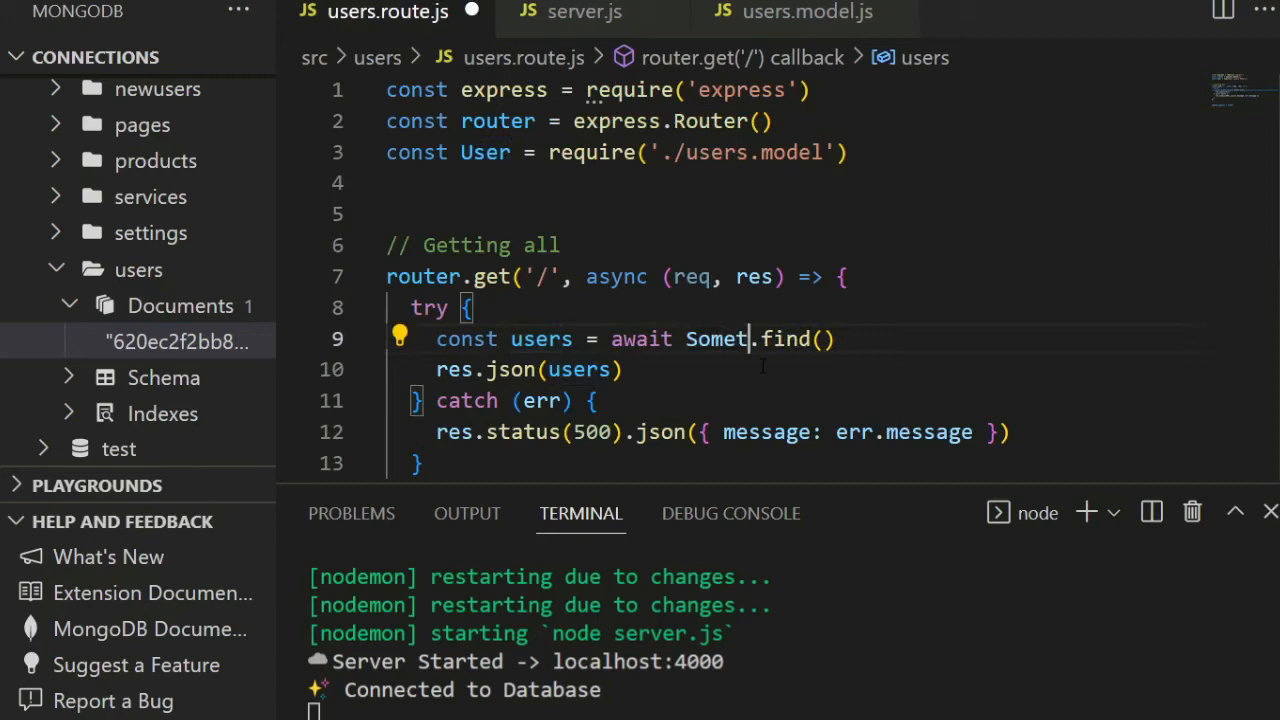
type("hing")
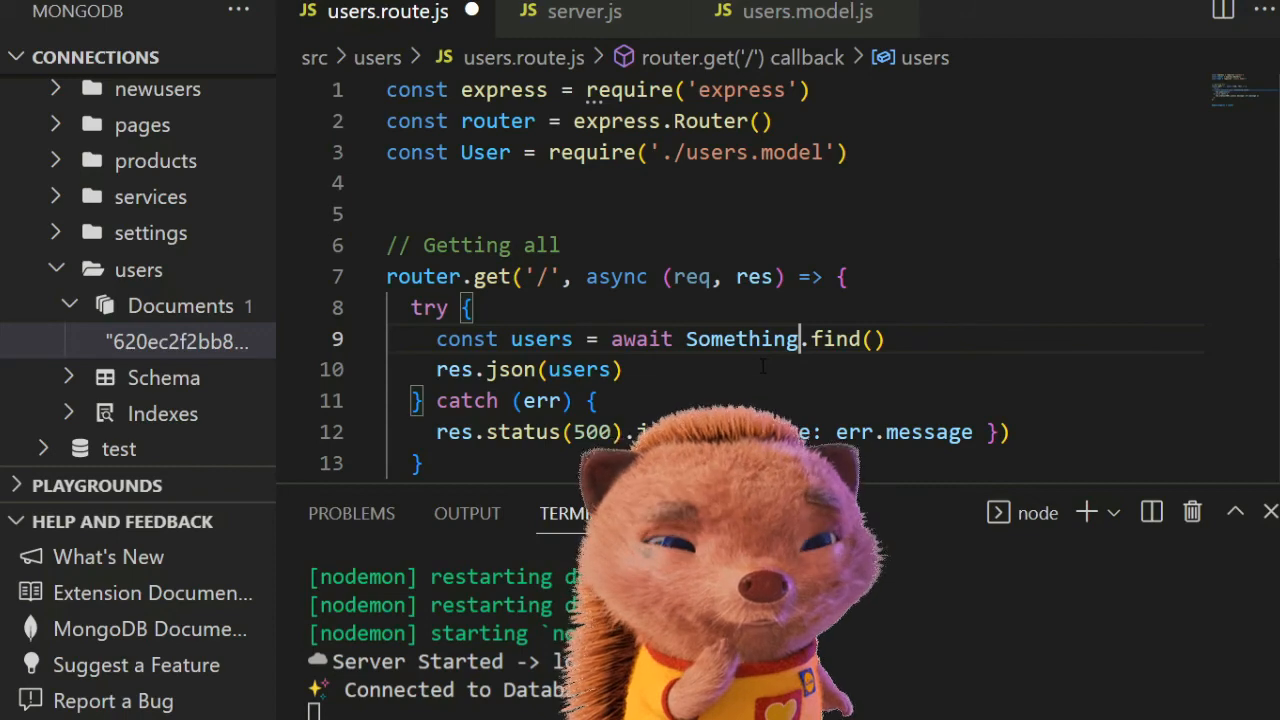
double_click(740, 340)
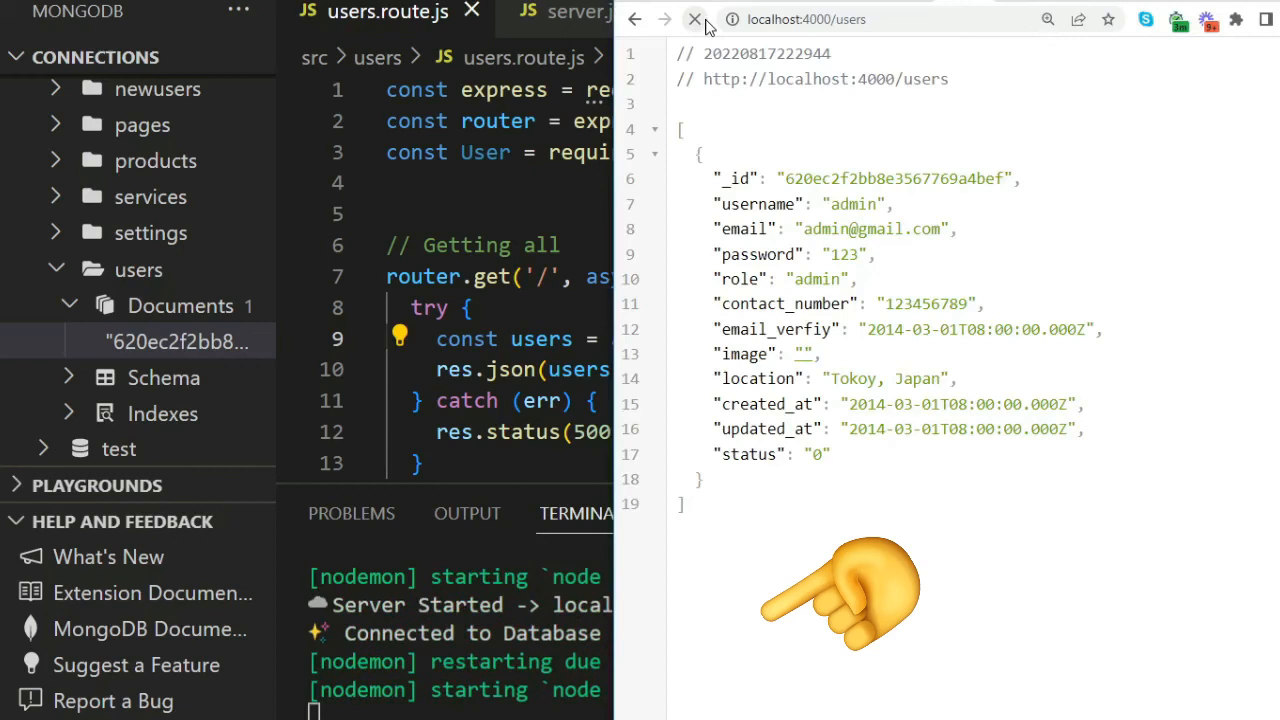
left_click(696, 20)
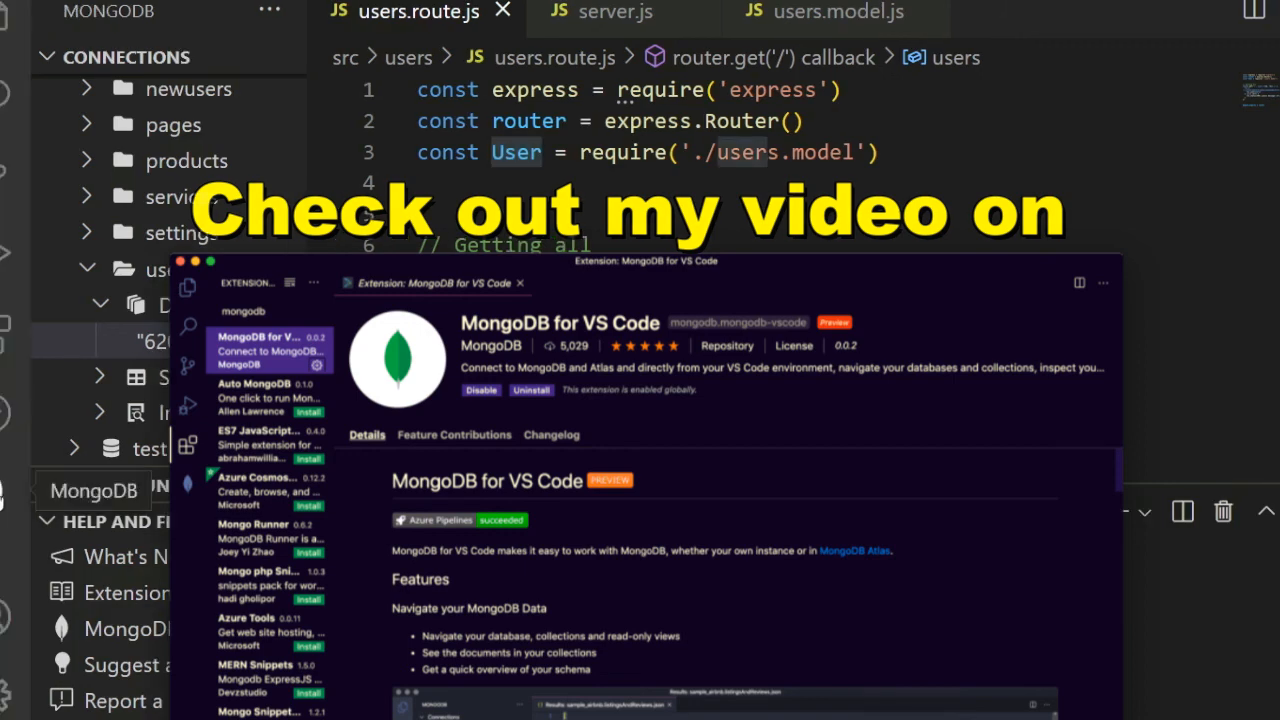
Open the stored user document from the MongoDB sidebar and start retyping its username as 'Am'.
left_click(520, 284)
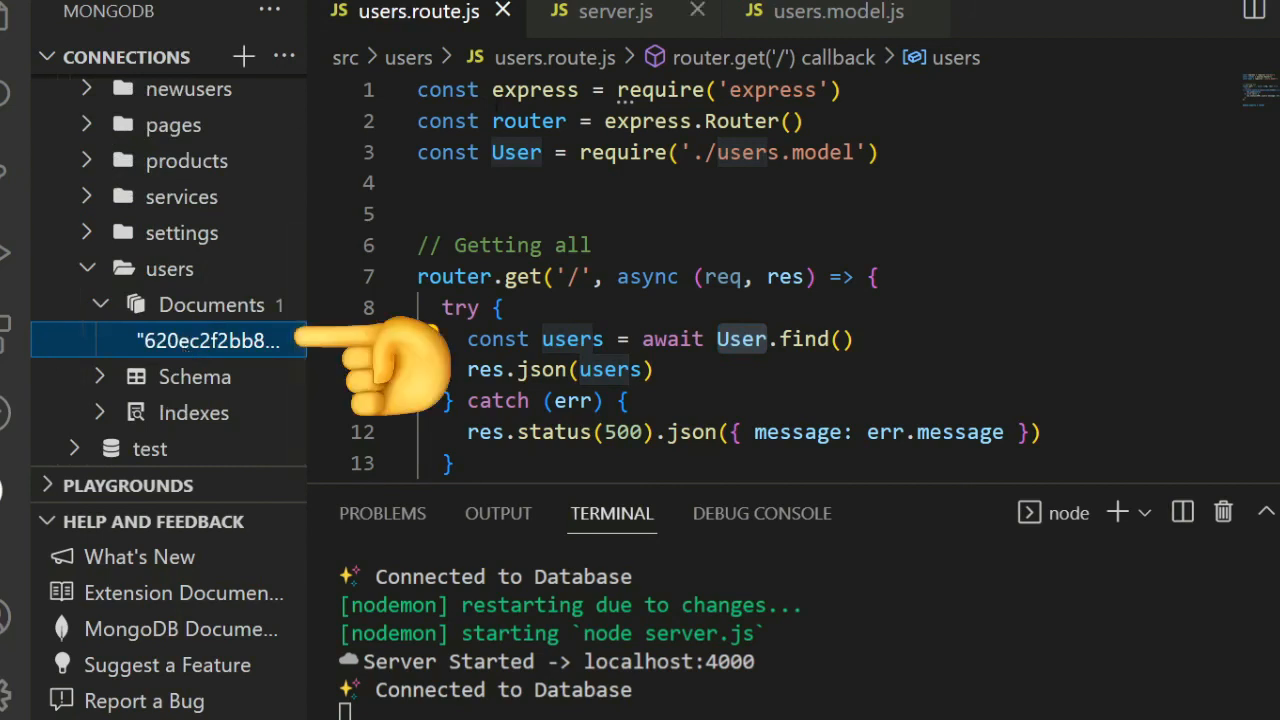
left_click(210, 340)
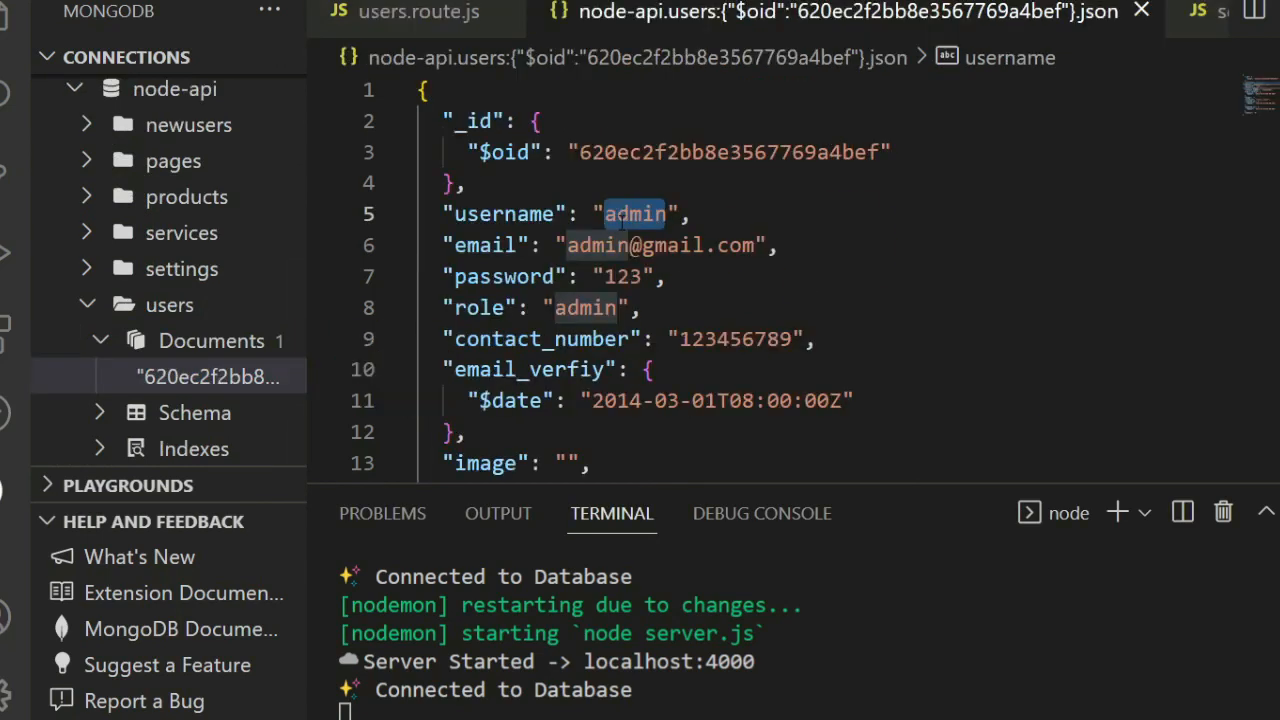
type("Am")
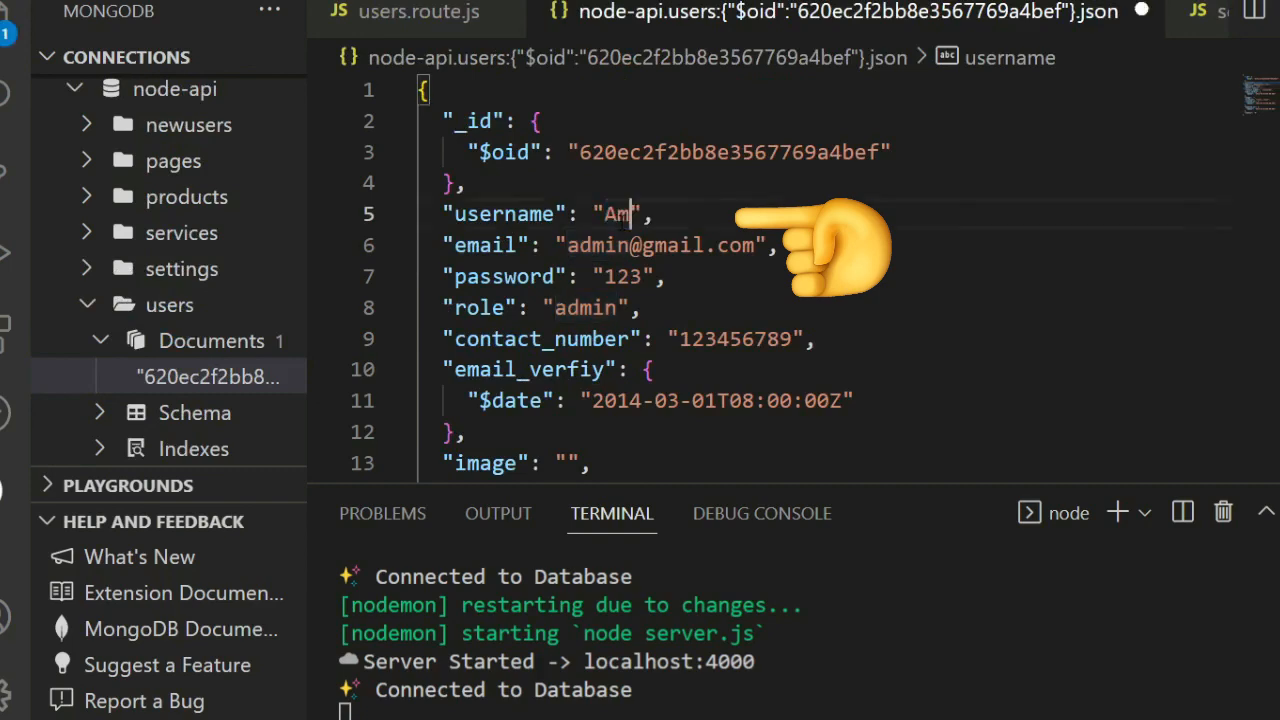